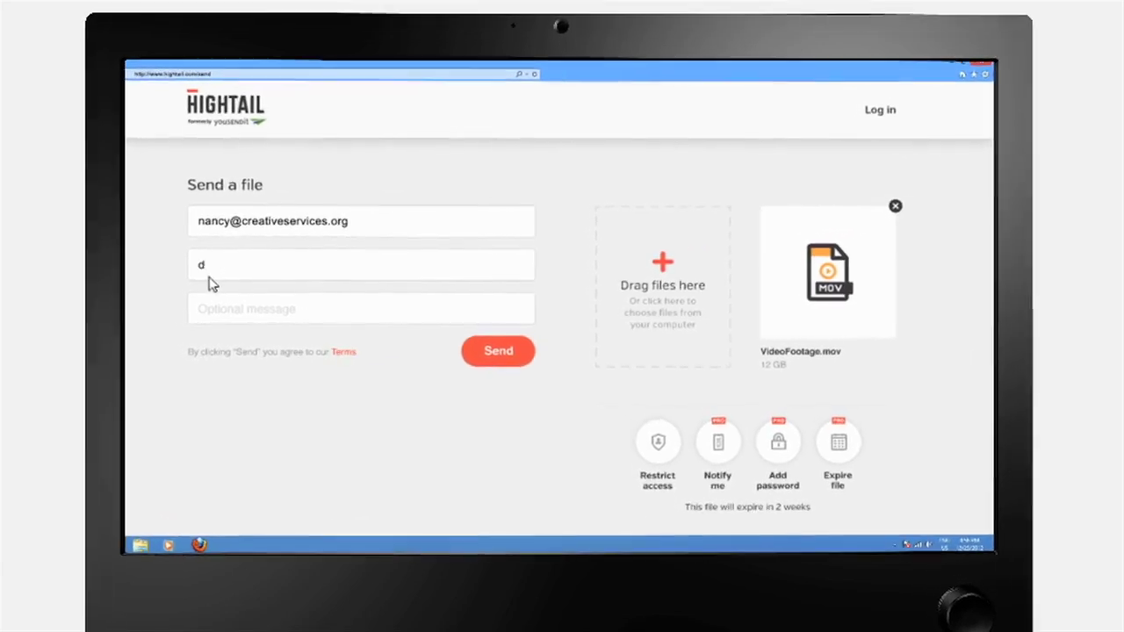
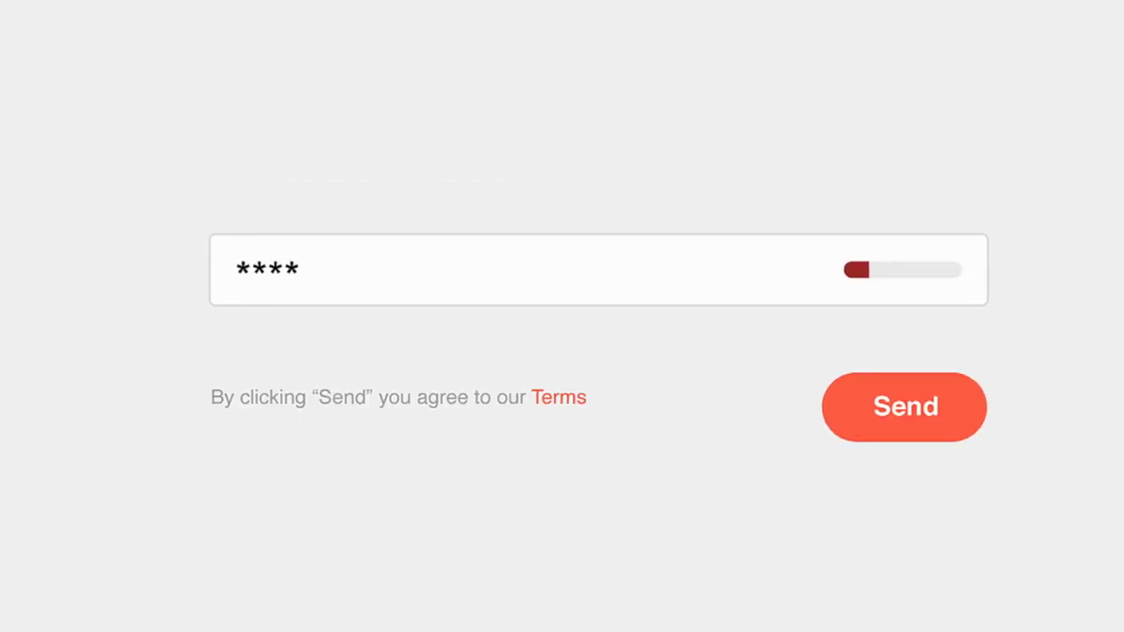
{"action": "left_click", "coordinate": [903, 406]}
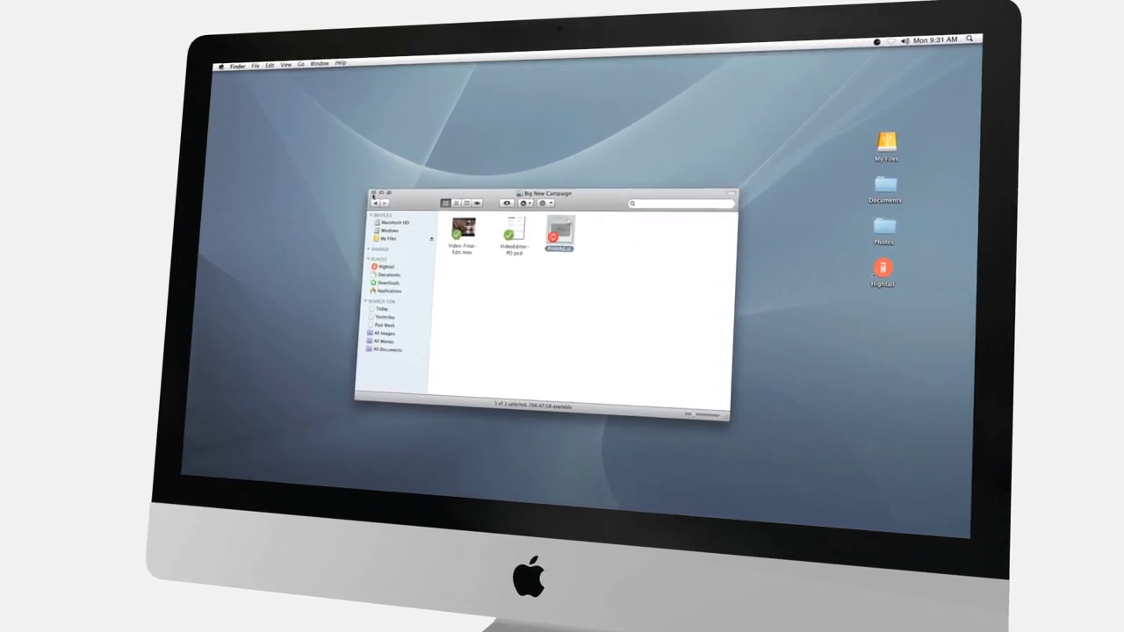
Open the Big New Campaign folder in the Hightail folder so its files sync.
{"action": "left_click", "coordinate": [378, 193]}
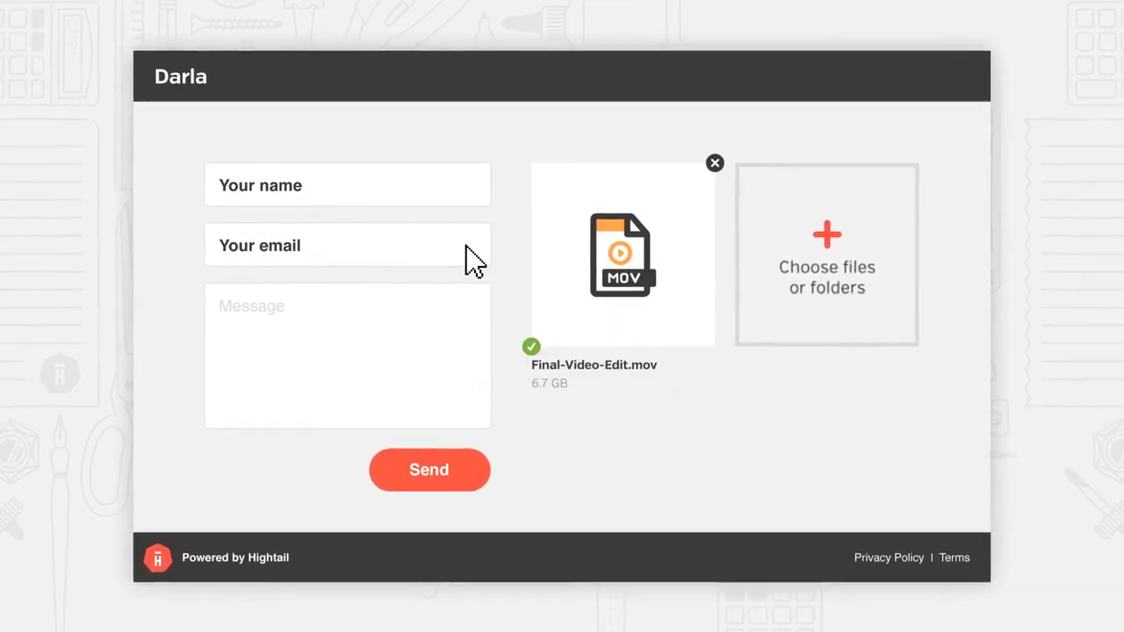
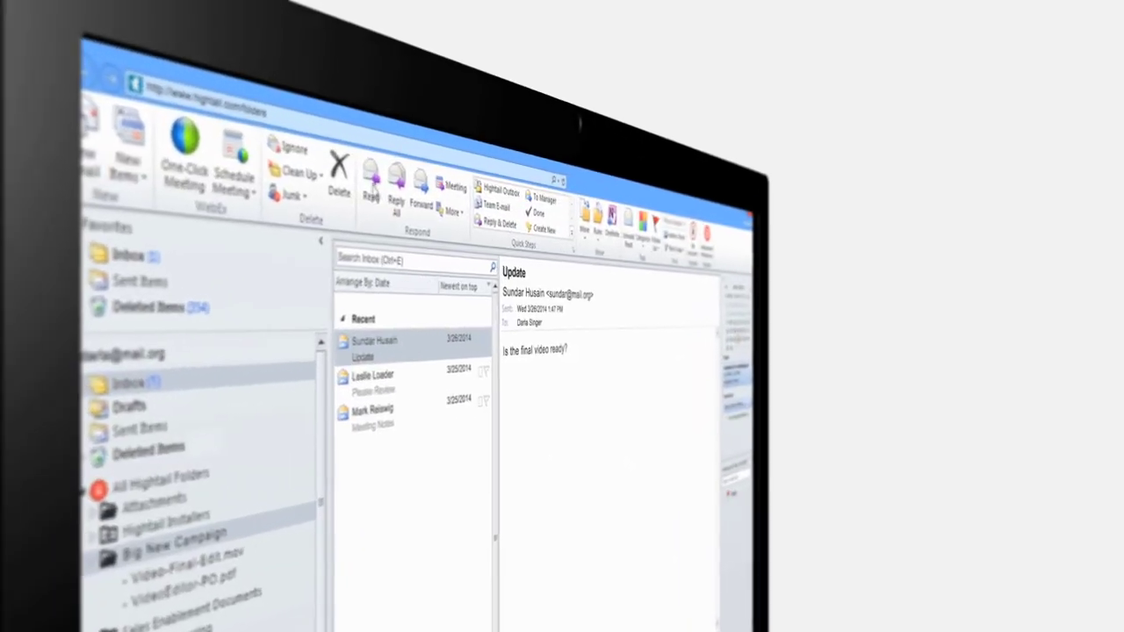
Reply to the Update email with the campaign zip, adding a password and 7-day expiry.
{"action": "left_click", "coordinate": [369, 180]}
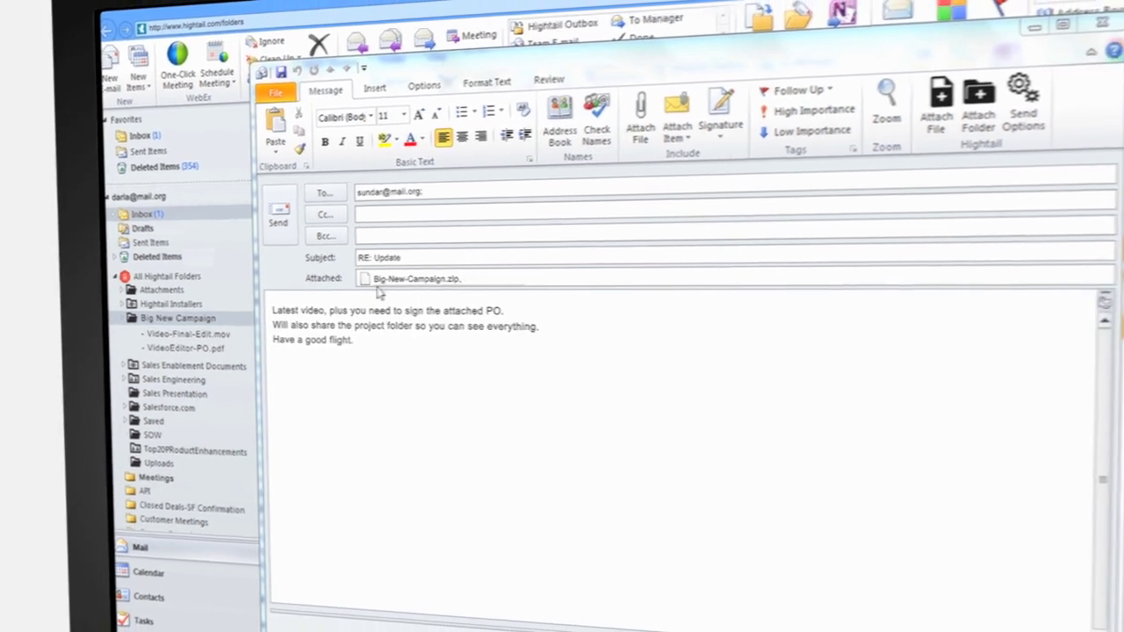
{"action": "left_click", "coordinate": [1022, 118]}
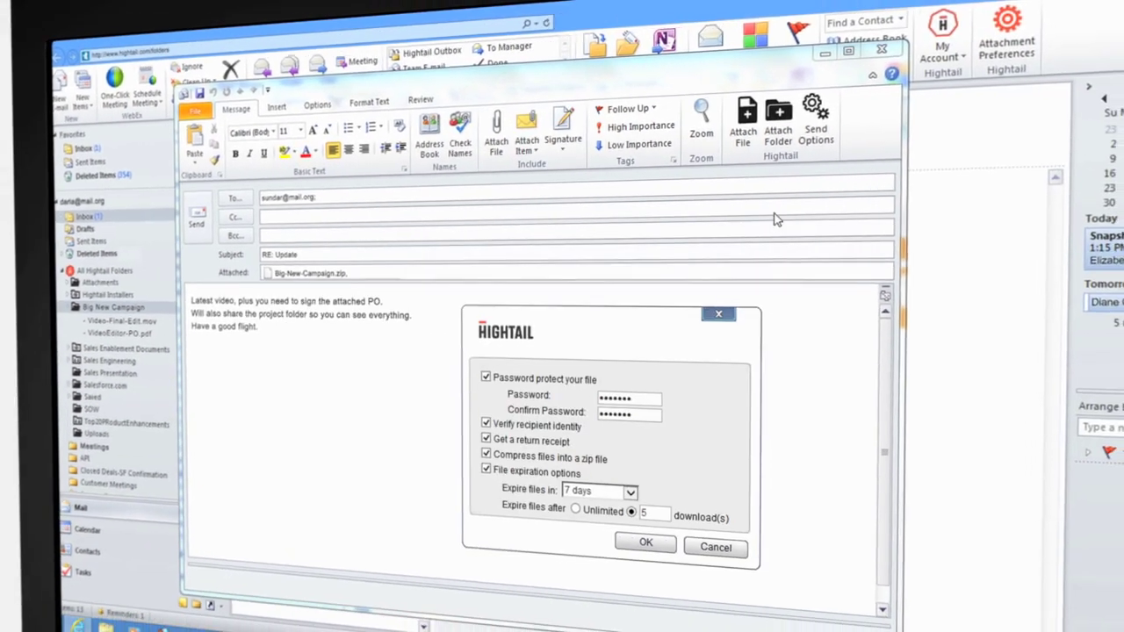
{"action": "left_click", "coordinate": [645, 542]}
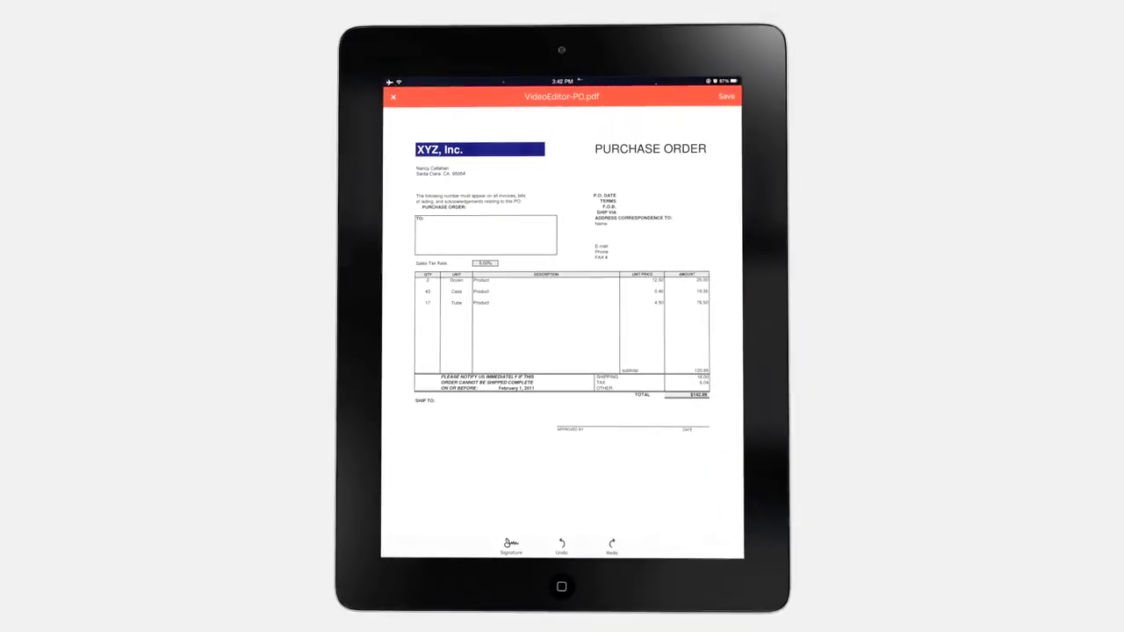
Start a signature on the VideoEditor-PO.pdf approval line.
{"action": "left_click", "coordinate": [511, 545]}
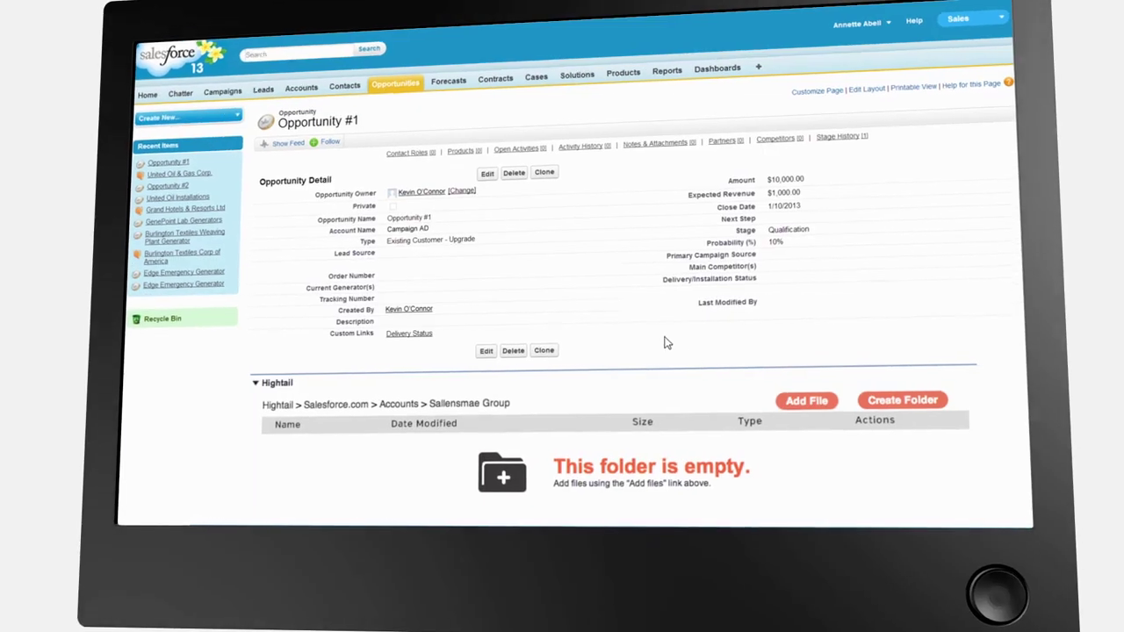
Add PrintAd.ai and Video-Final-Edit.mov to Opportunity #1's Hightail folder and upload them.
{"action": "left_click", "coordinate": [806, 399]}
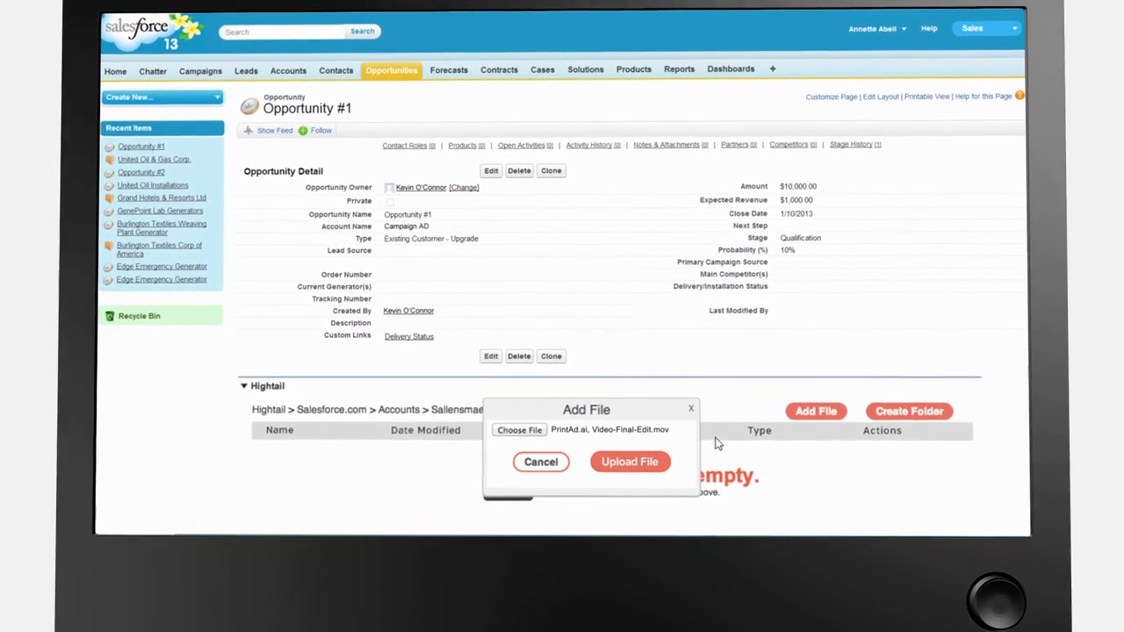
{"action": "left_click", "coordinate": [629, 462]}
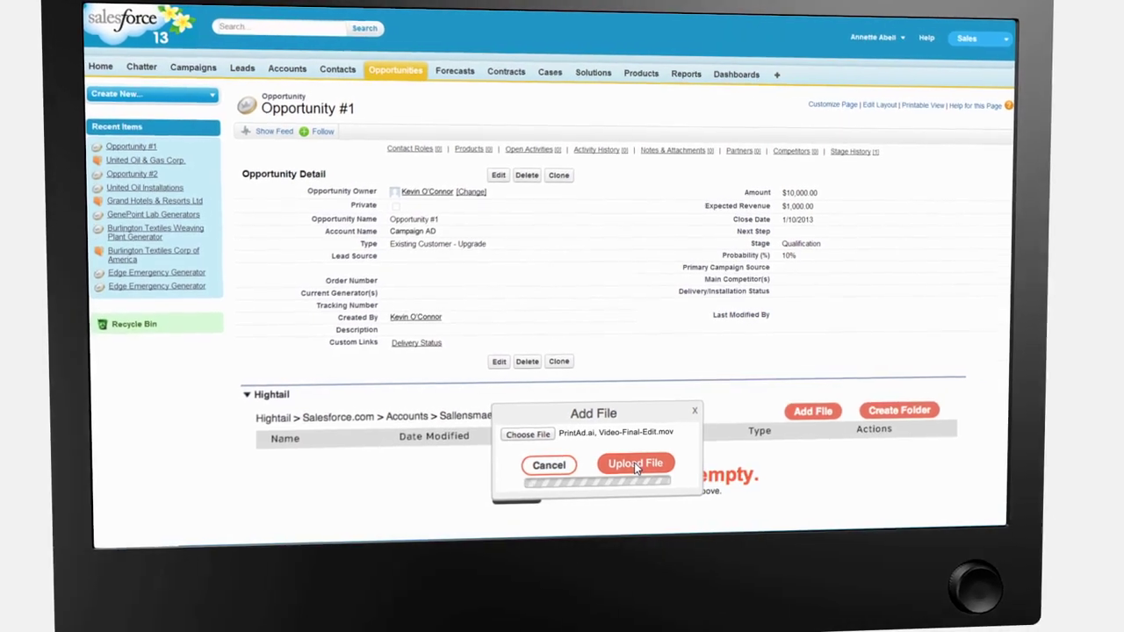
{"action": "left_click", "coordinate": [634, 463]}
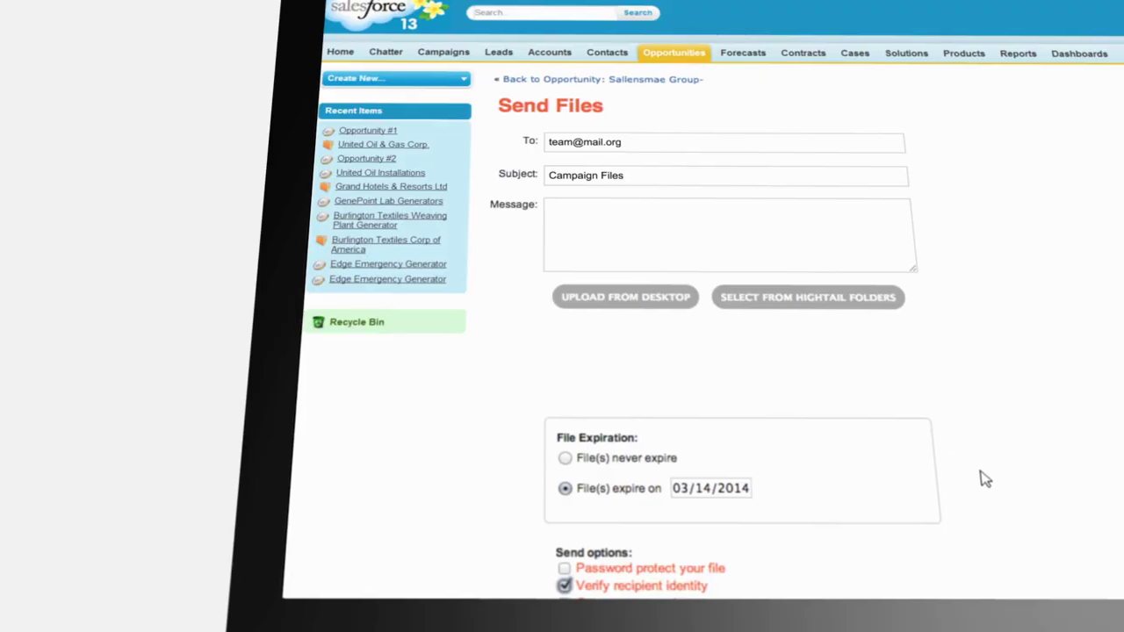
Attach PrintAd.ai and Video-Final-Edit.mov from Hightail folders to the Send Files form.
{"action": "left_click", "coordinate": [807, 297]}
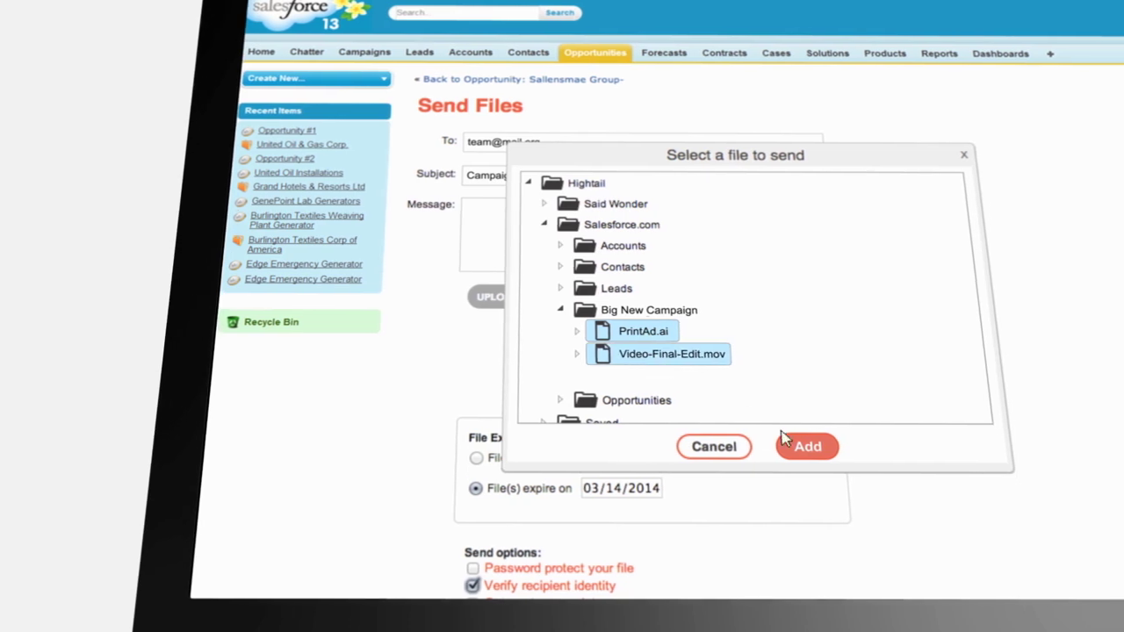
{"action": "left_click", "coordinate": [806, 446]}
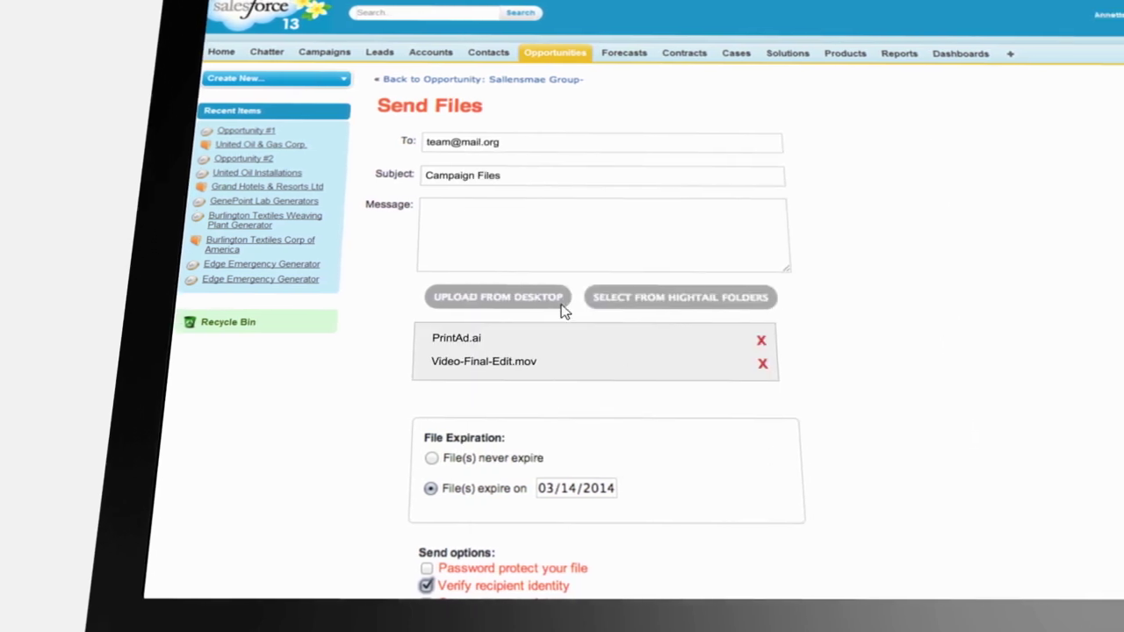
{"action": "type", "text": "Pro"}
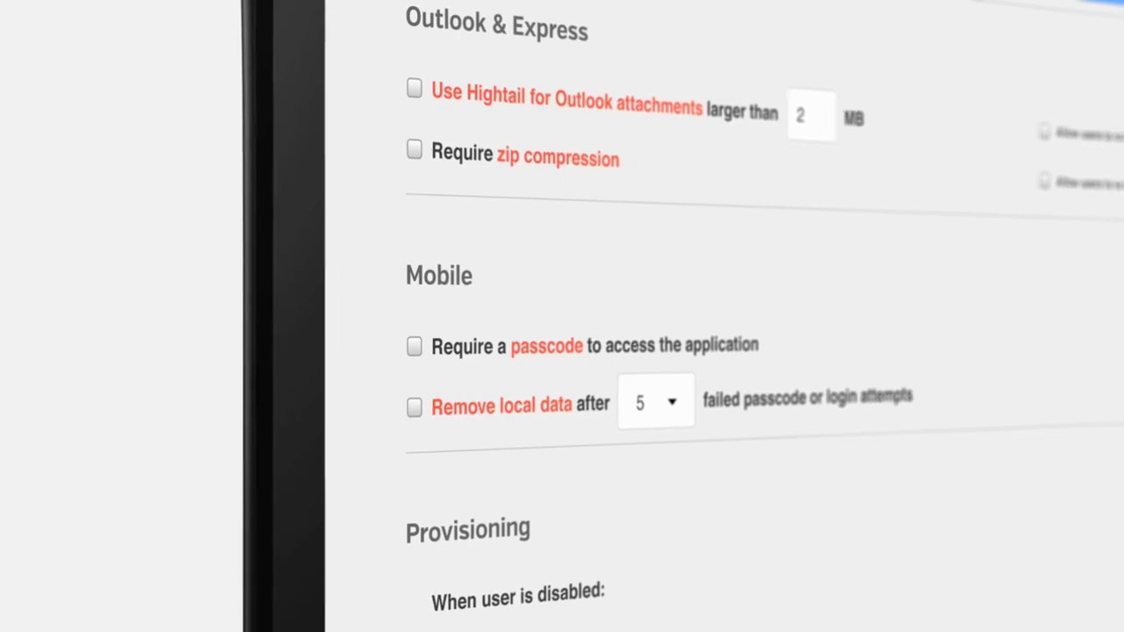
Review the Outlook & Express, Mobile and Provisioning admin settings.
{"action": "left_click", "coordinate": [350, 346]}
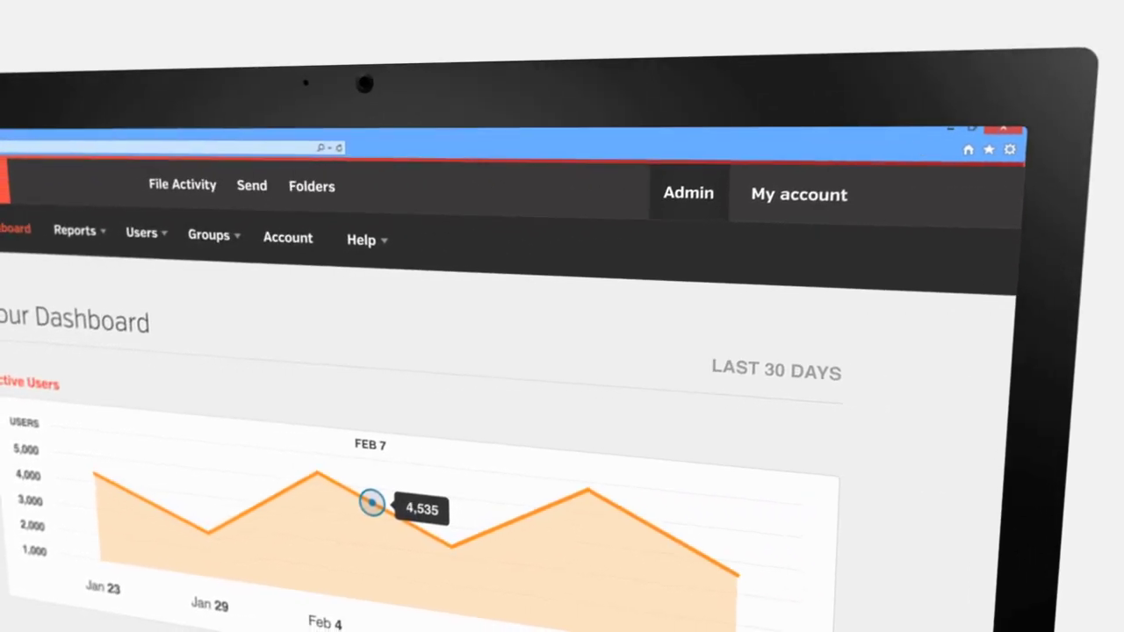
Filter the usage report to Billy Batson from Nov 8, 2013 to Apr 9, 2014.
{"action": "scroll", "scroll_direction": "down", "scroll_amount": 3}
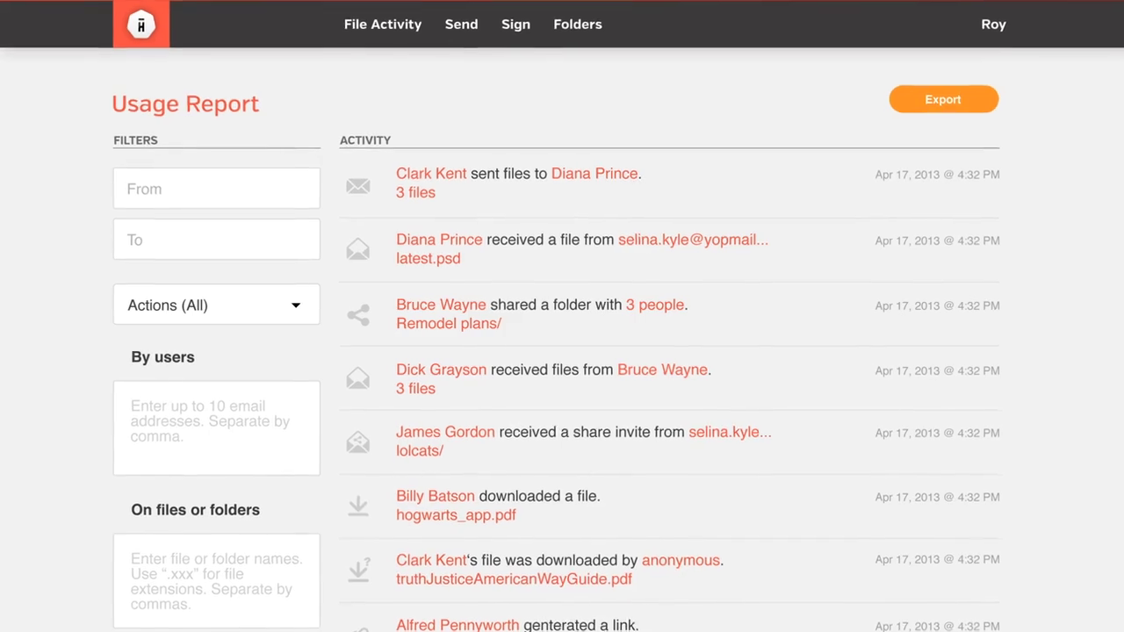
{"action": "left_click", "coordinate": [215, 188]}
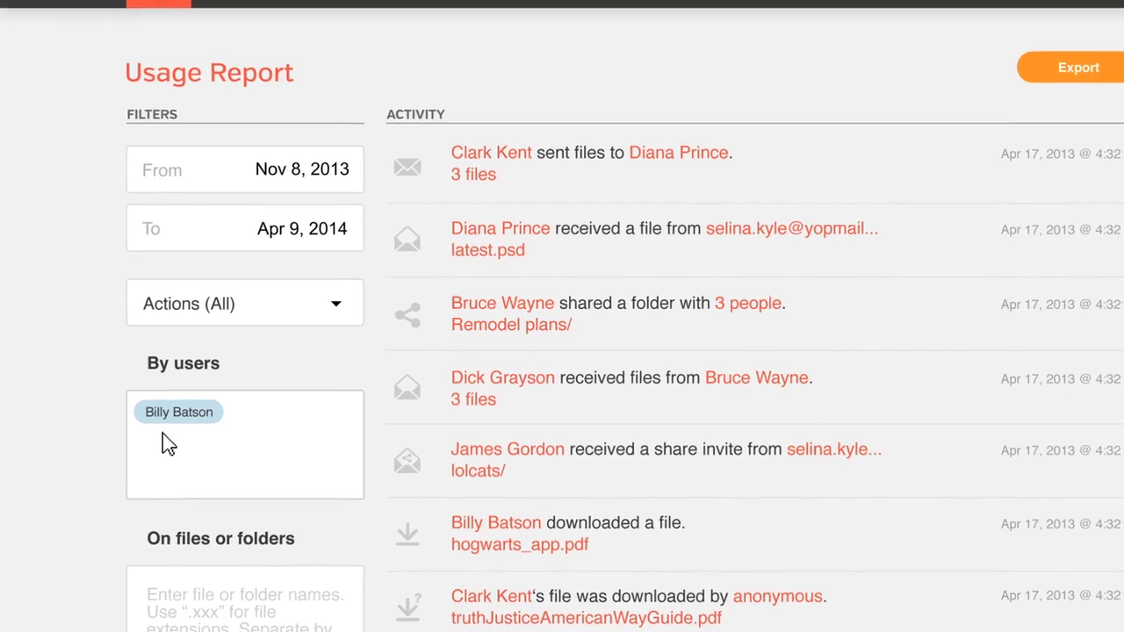
{"action": "scroll", "scroll_direction": "down", "scroll_amount": 3}
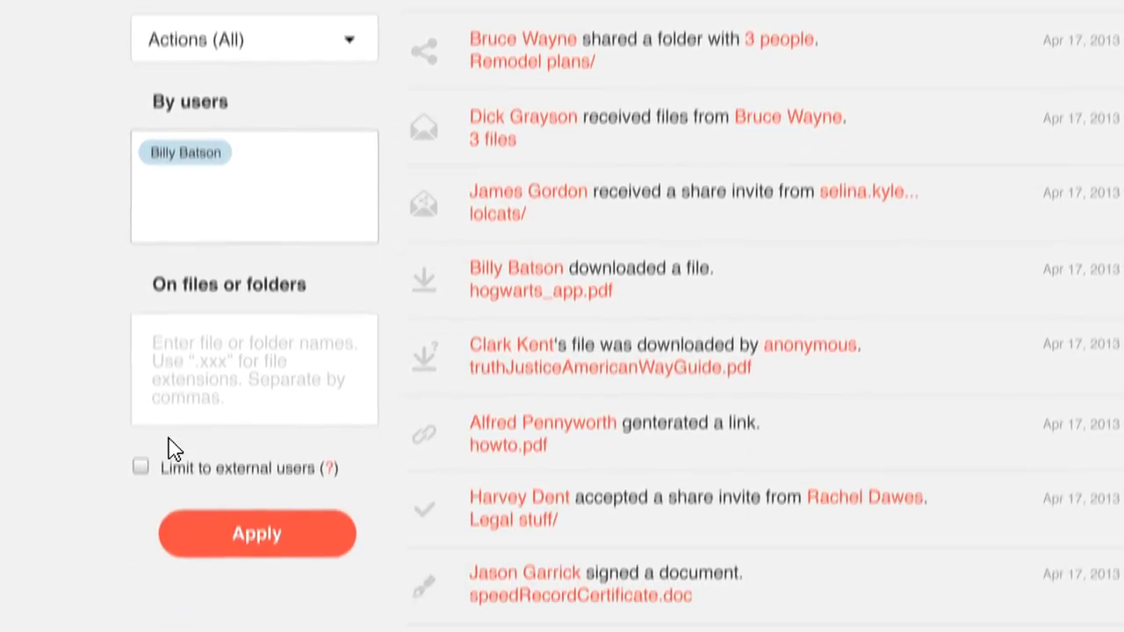